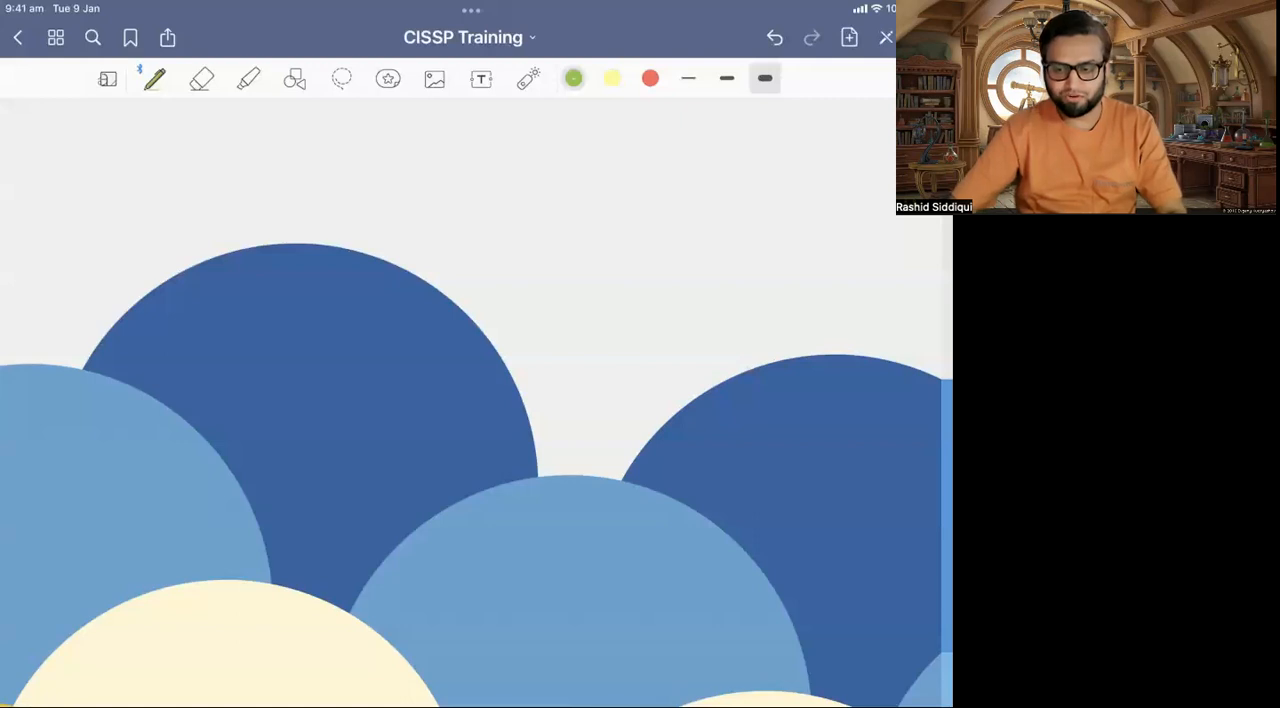
pyautogui.moveTo(686, 52)
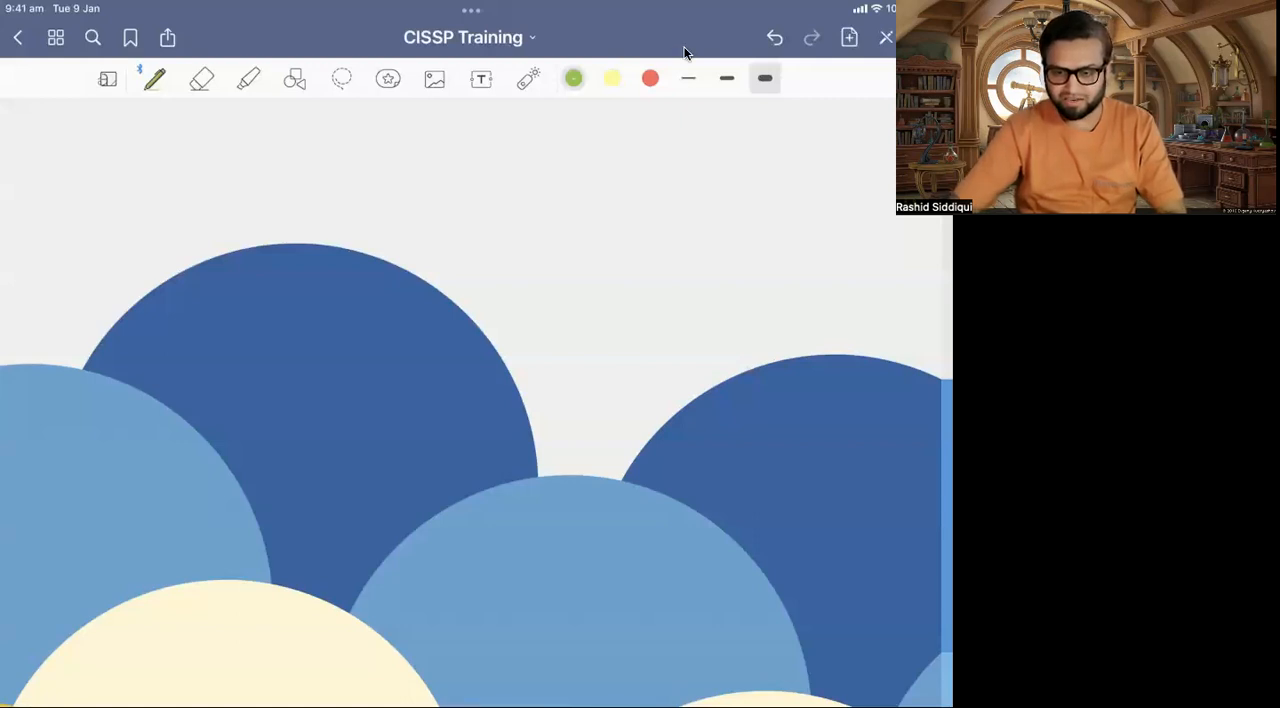